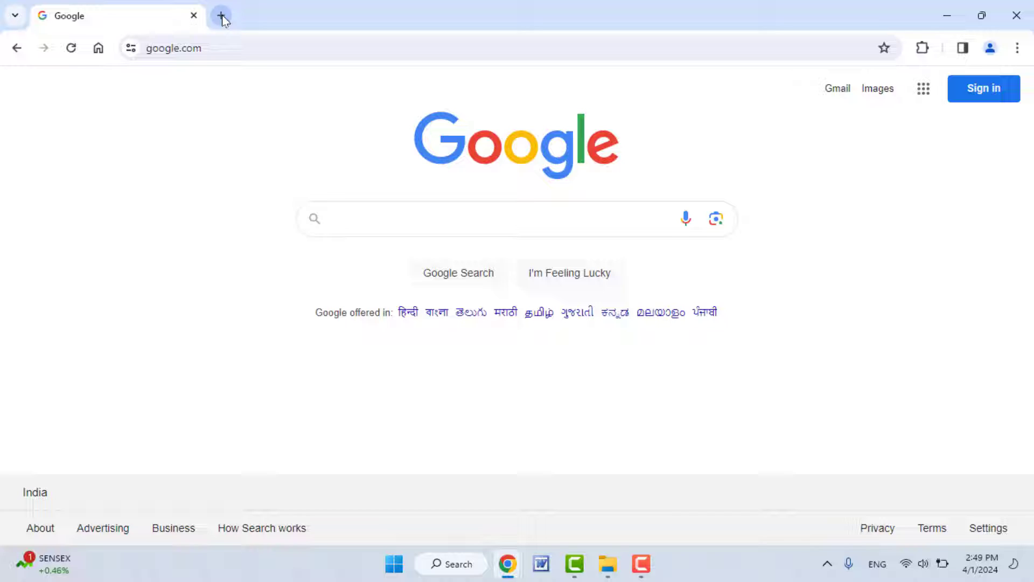
- Load cricbuzz.com in a new tab beside the Google homepage
type("cricbuzz.com")
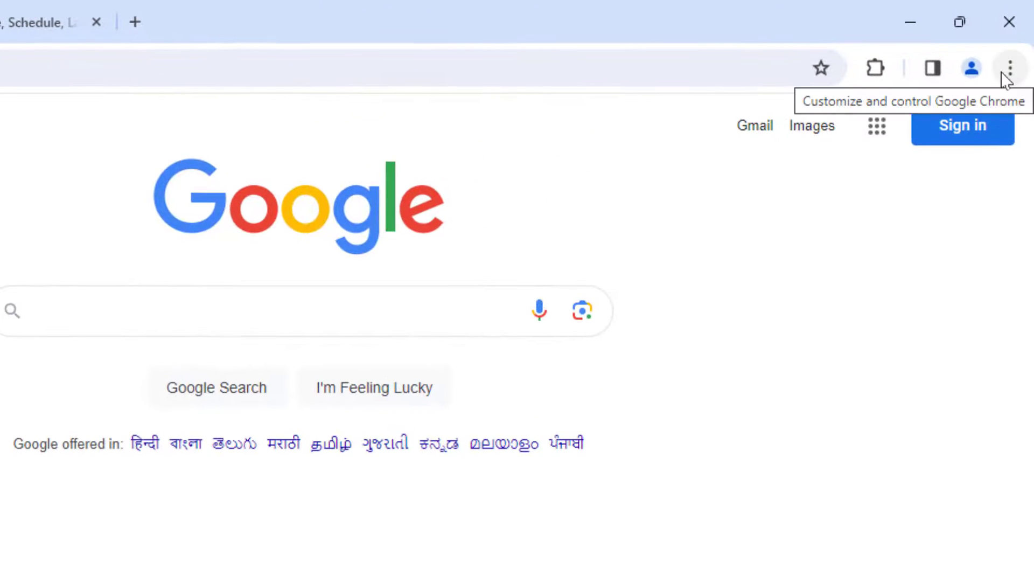
- Go to Chrome Settings and show the Appearance section
left_click(1008, 66)
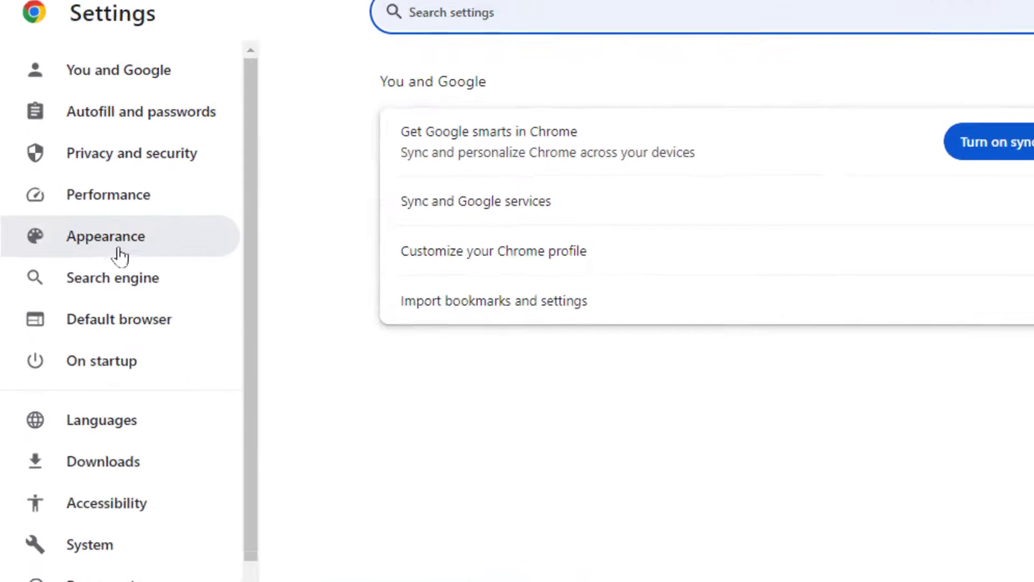
left_click(106, 236)
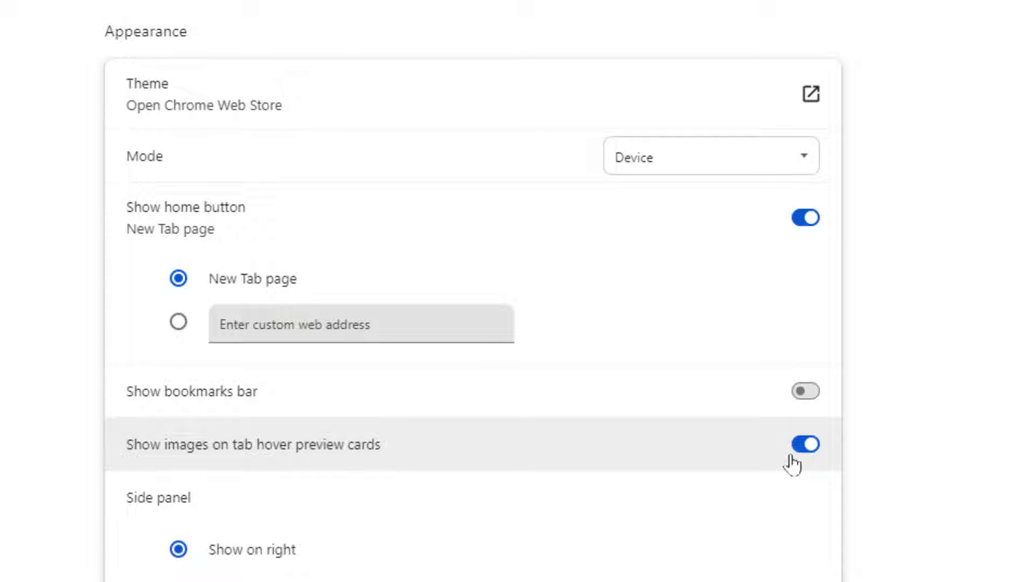
left_click(805, 444)
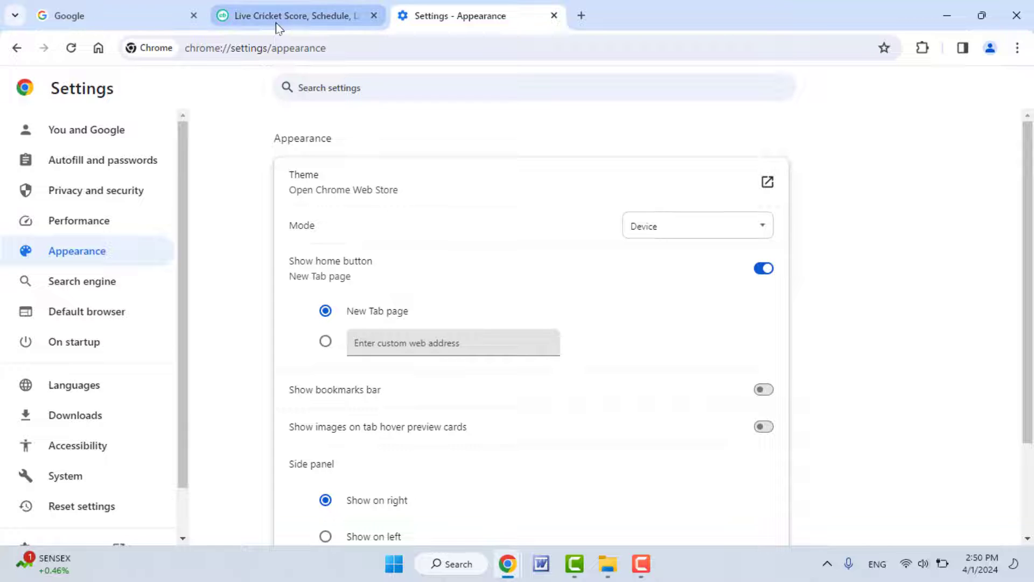
mouse_move(277, 26)
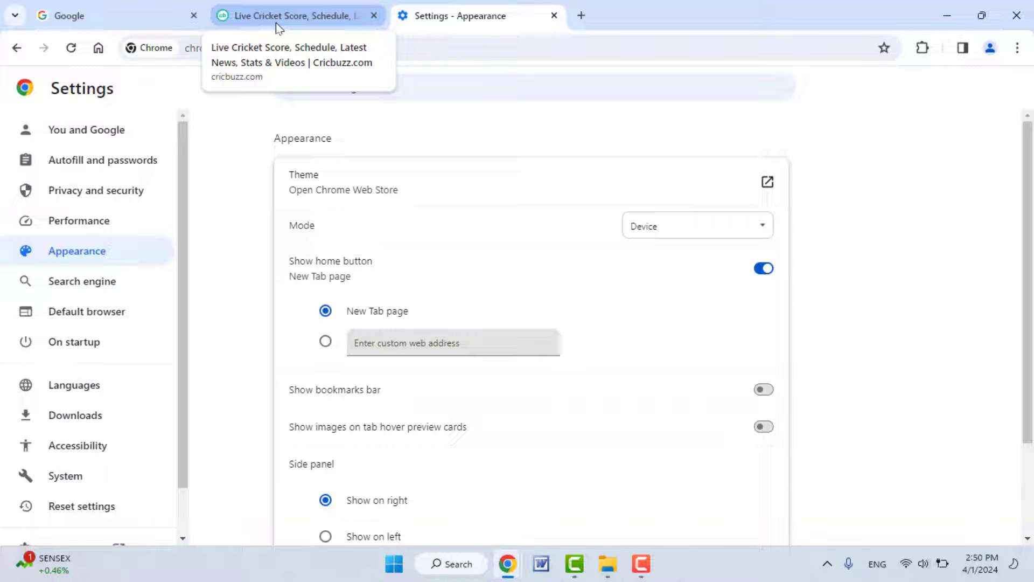
mouse_move(730, 434)
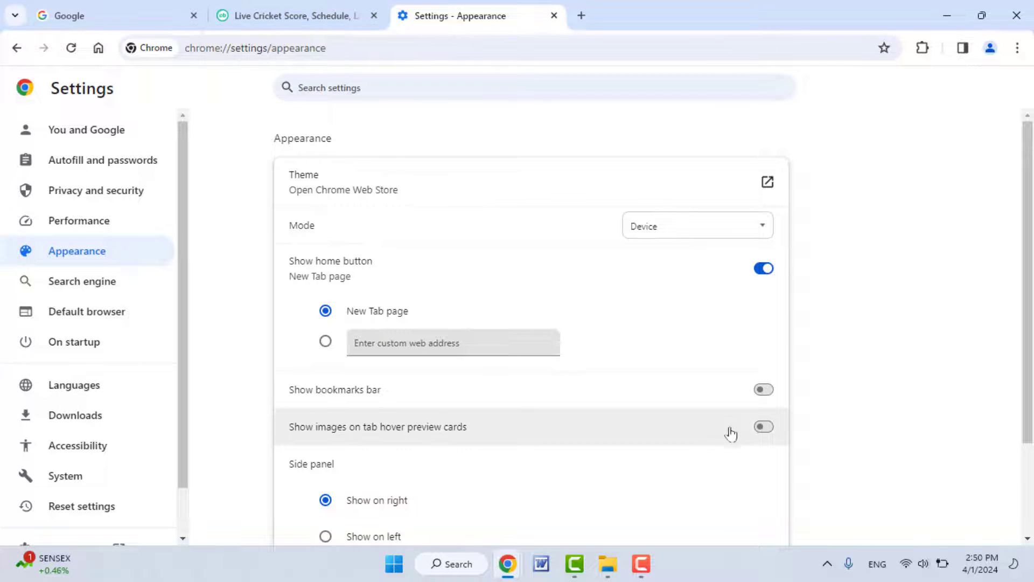
left_click(763, 426)
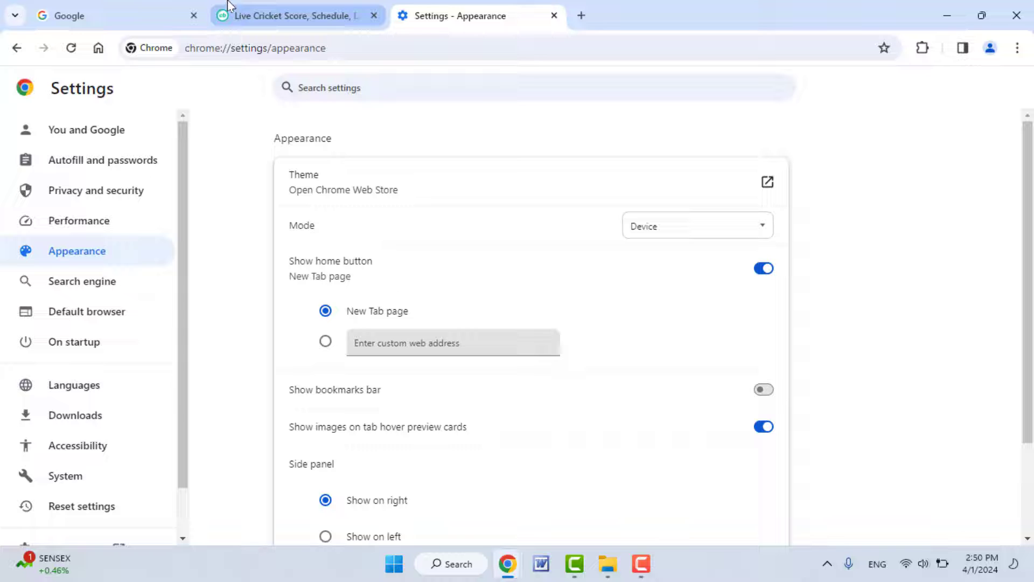
mouse_move(260, 14)
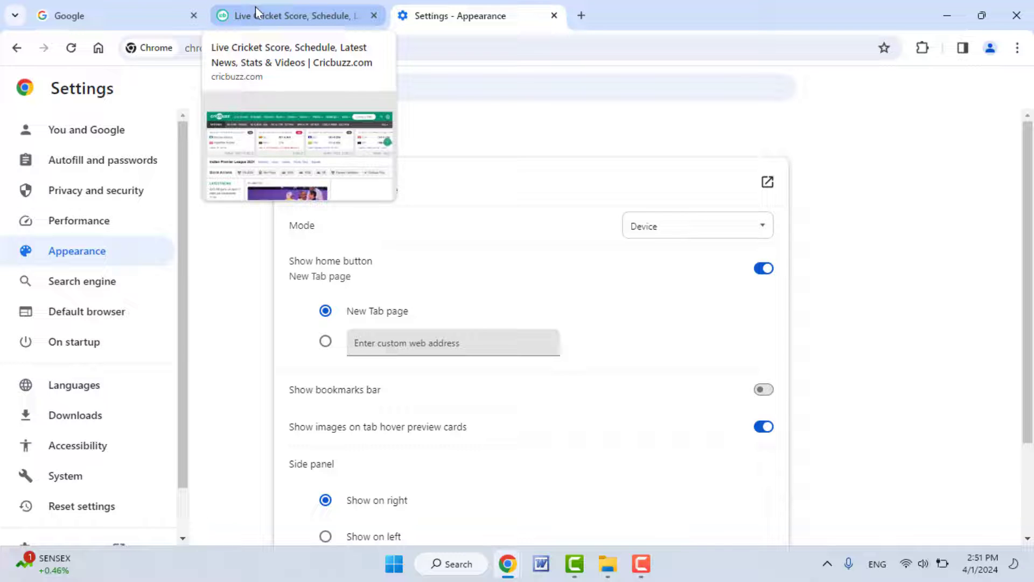
mouse_move(79, 274)
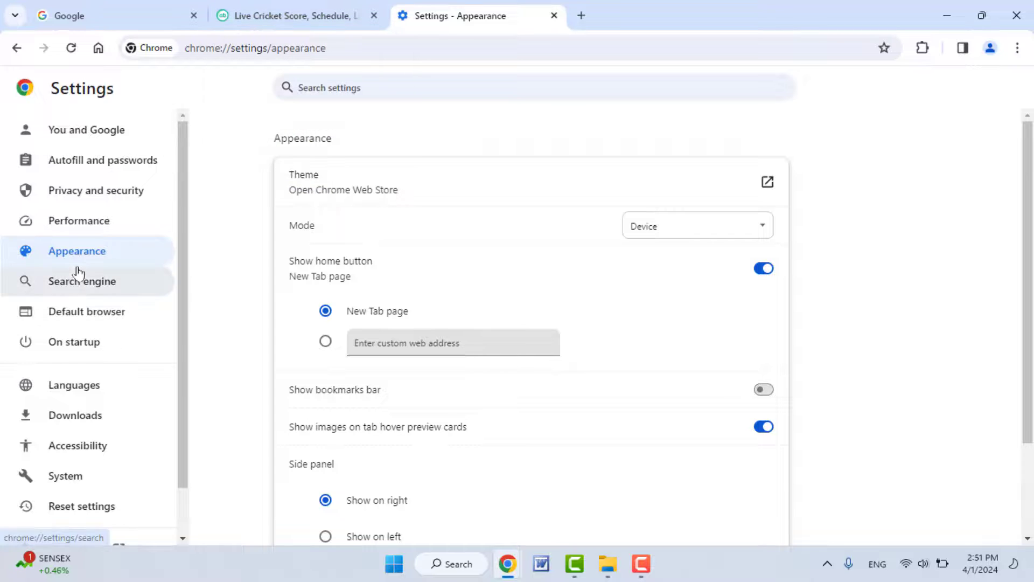
mouse_move(110, 373)
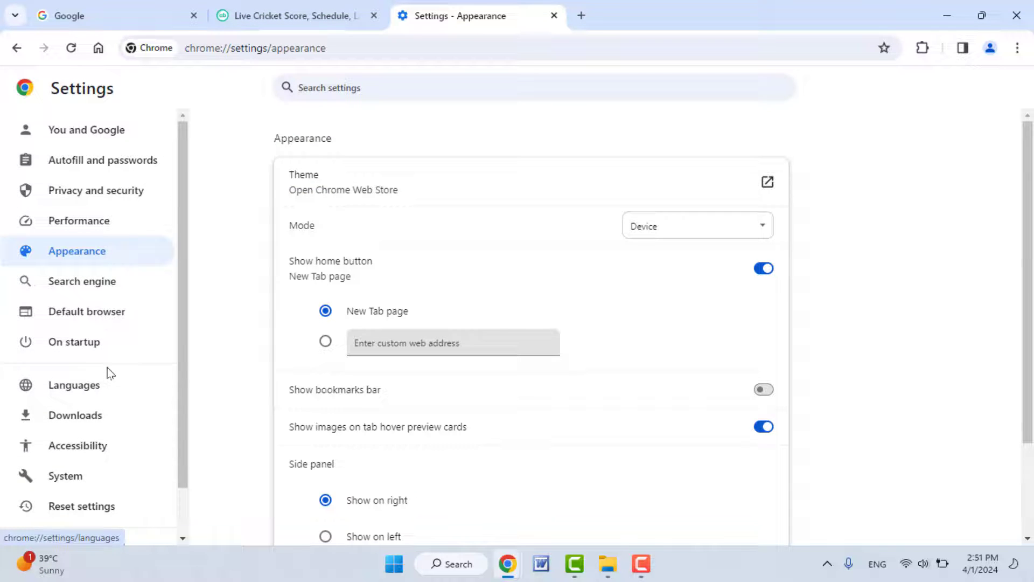
- Open the About Chrome page to check version 123's update status
scroll("down", 3)
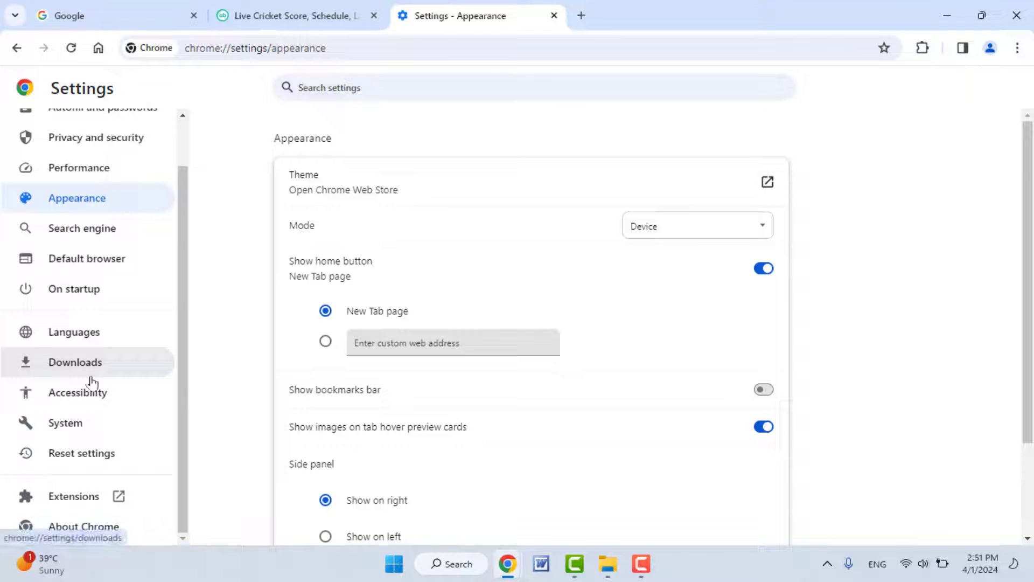
mouse_move(169, 445)
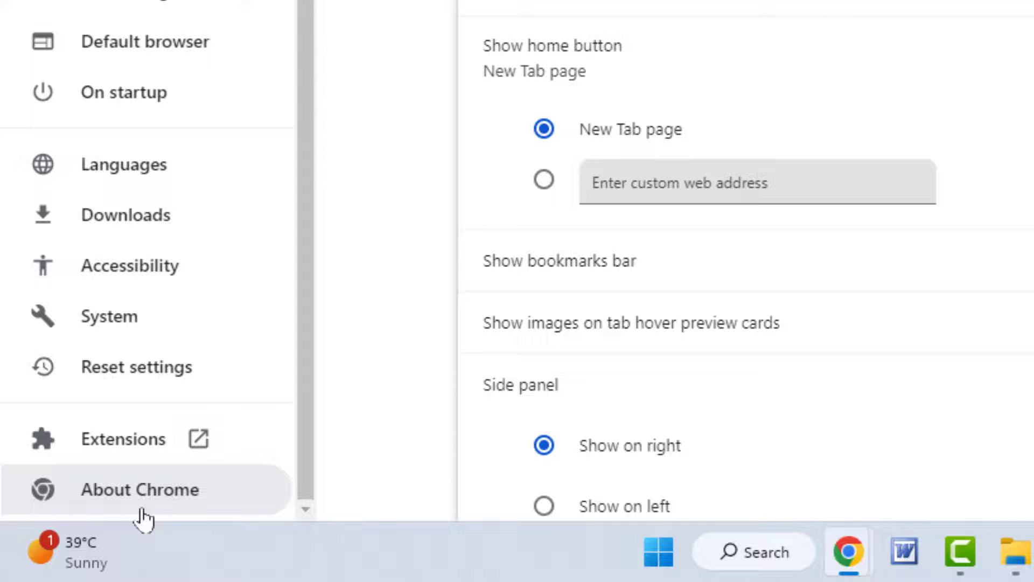
left_click(138, 490)
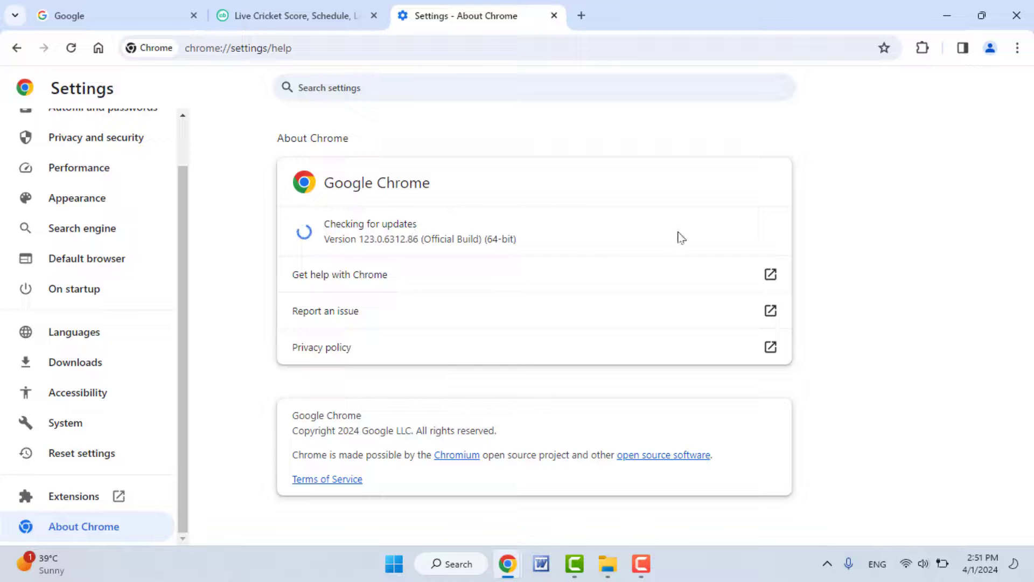
mouse_move(751, 254)
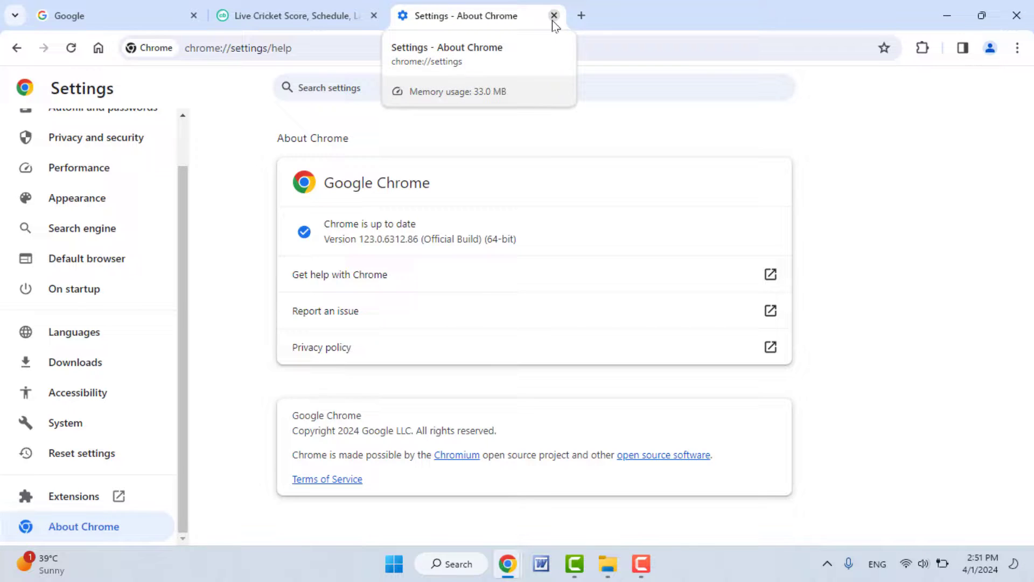
- Close the Settings and Cricbuzz tabs, leaving only the Google homepage
left_click(552, 16)
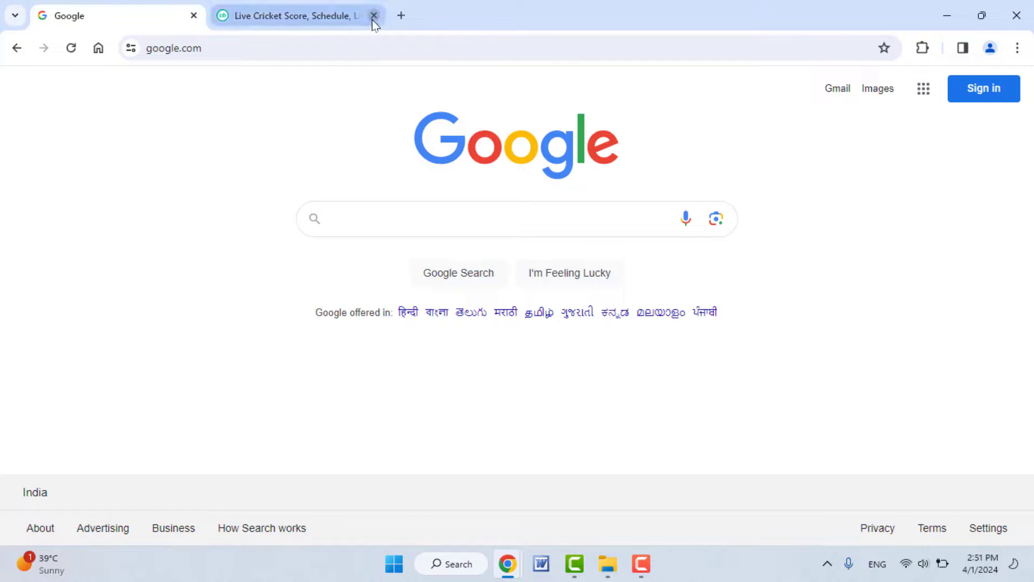
left_click(374, 16)
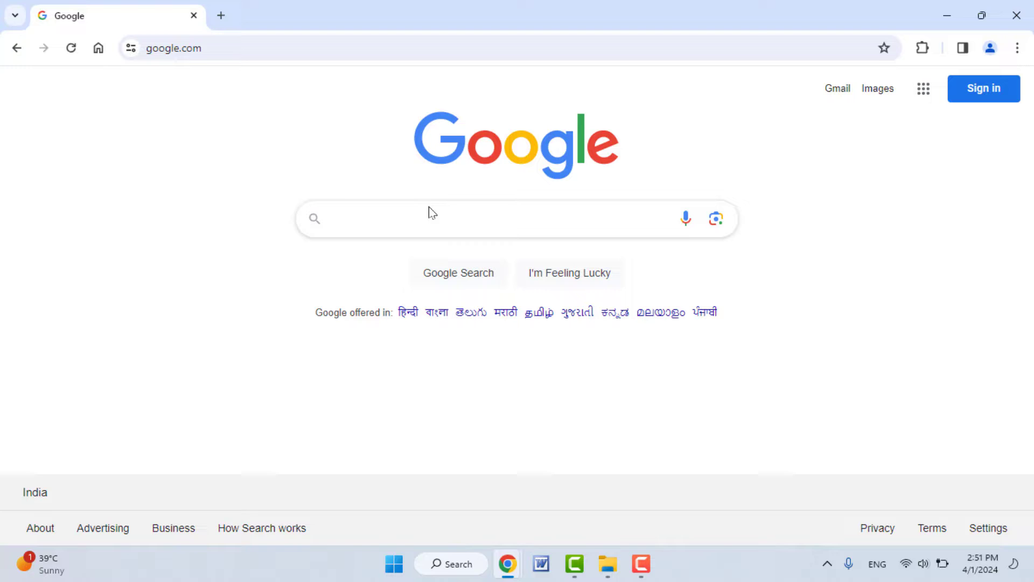
mouse_move(434, 208)
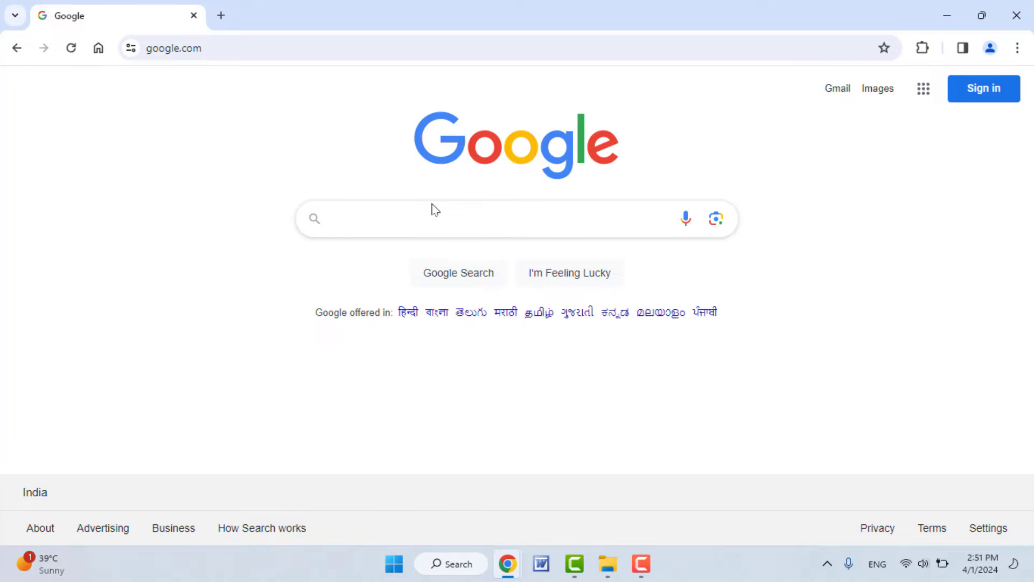